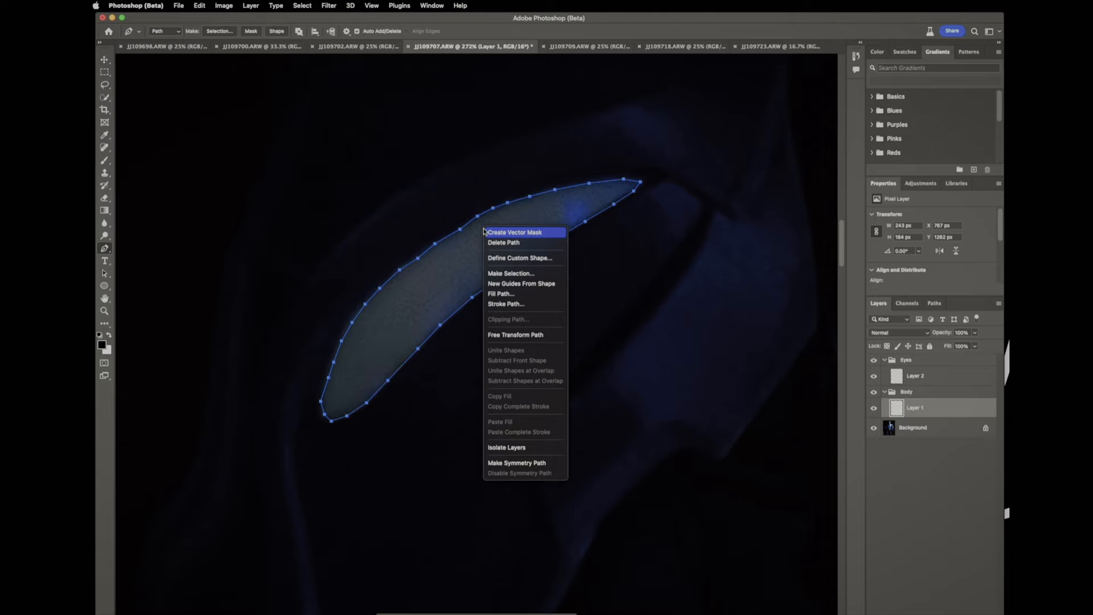
Fill the traced suit-marking path with white on Layer 1.
click(511, 273)
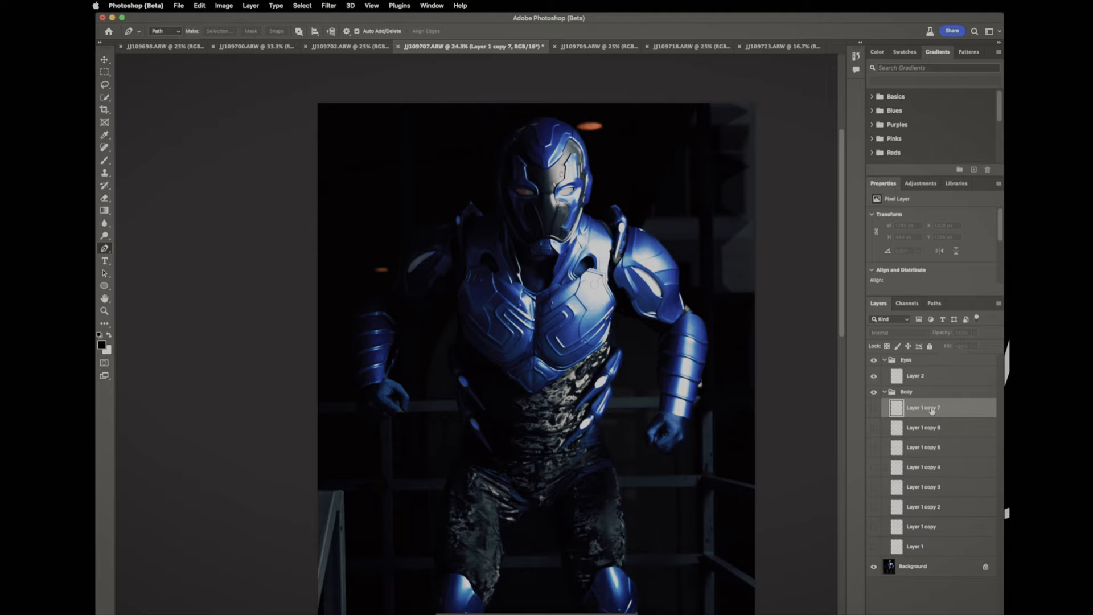
Unhide the marking copies and Gaussian-blur Layer 1 copy 5 down to the bottom layer.
click(327, 6)
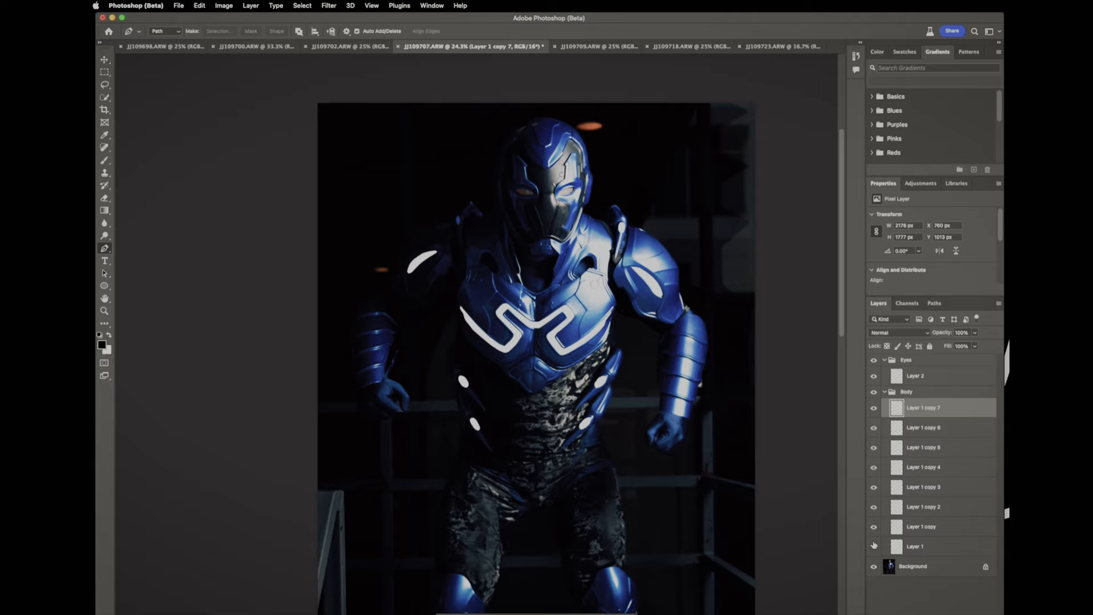
click(328, 6)
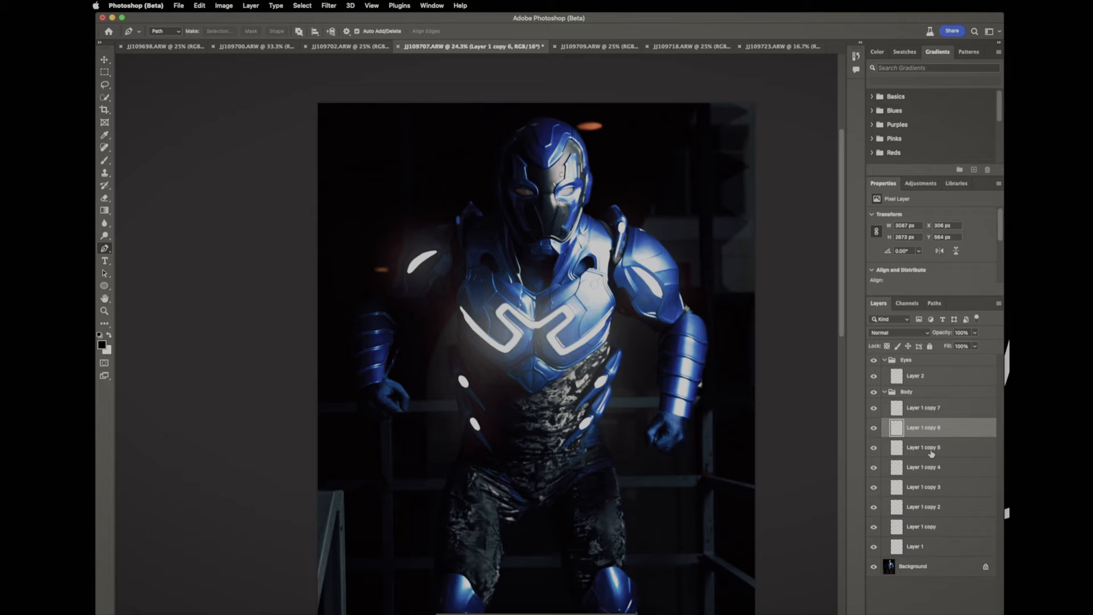
click(931, 447)
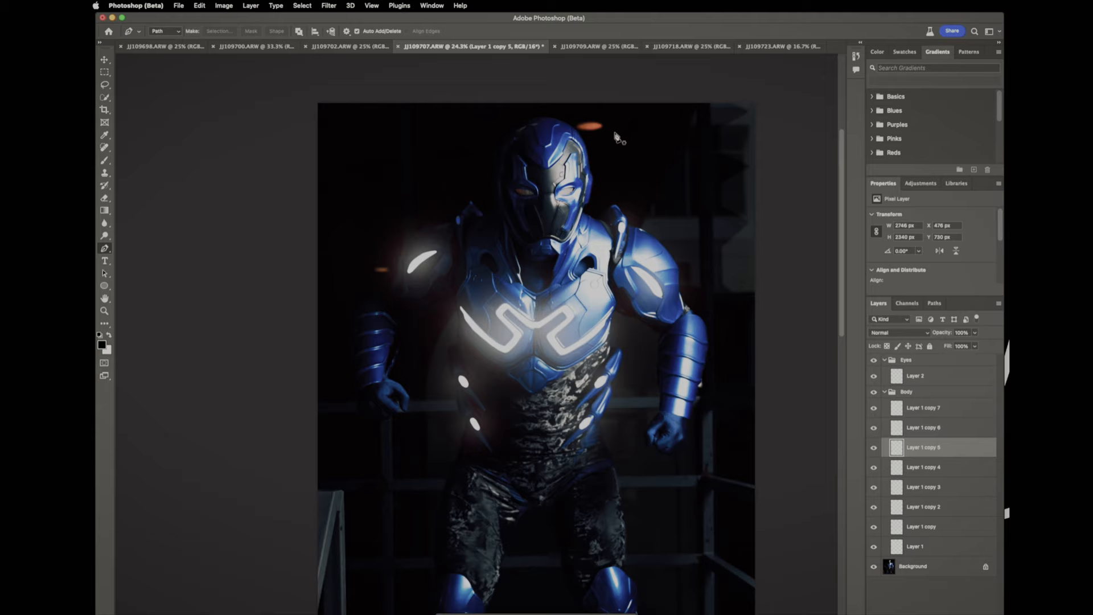
click(922, 467)
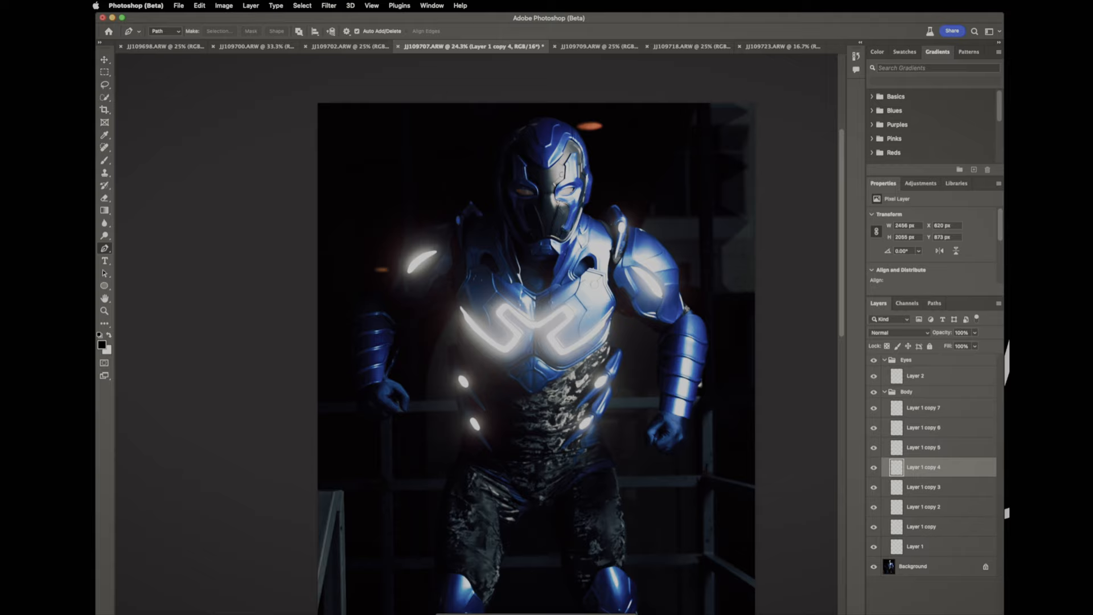
click(924, 486)
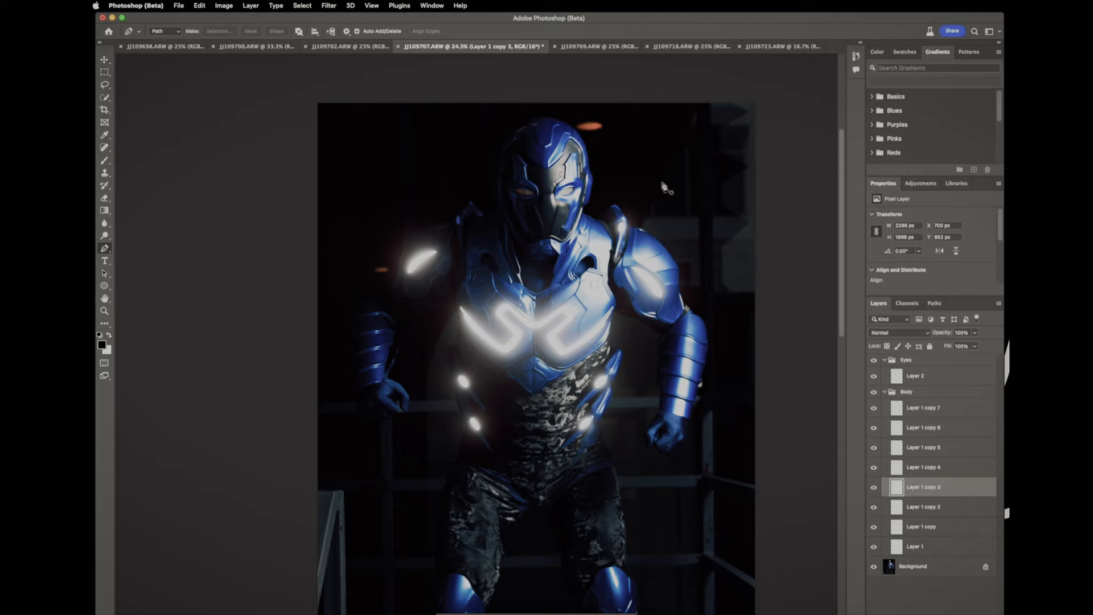
click(924, 506)
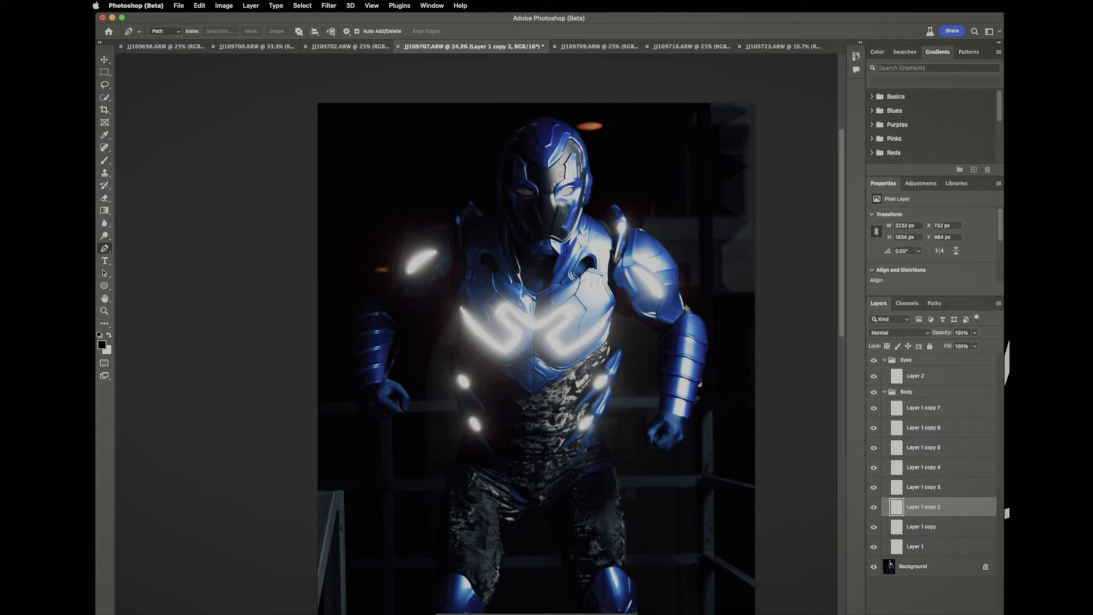
click(921, 526)
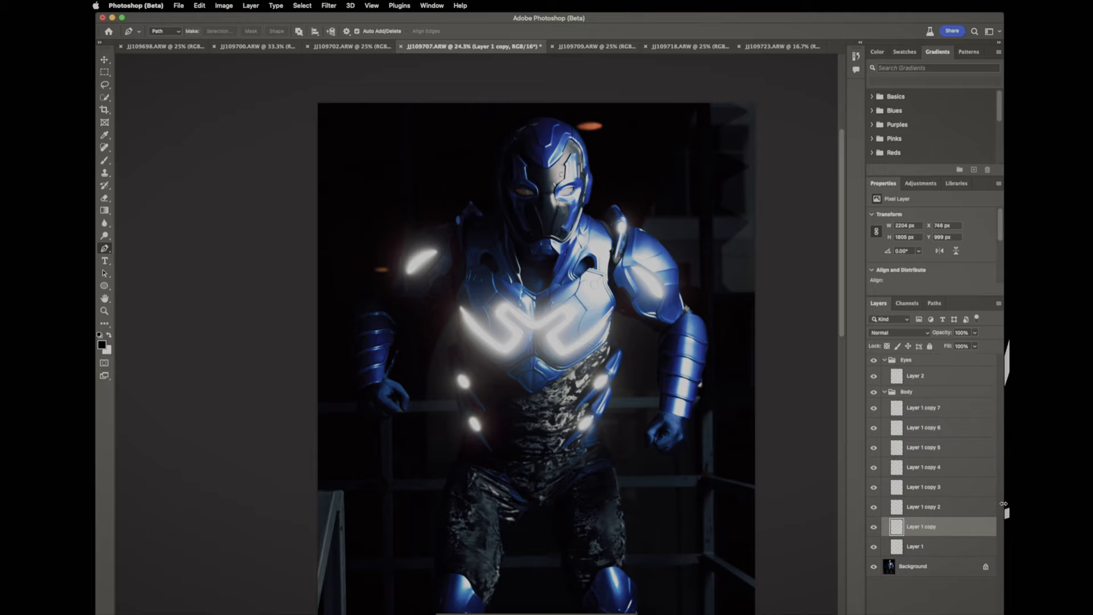
click(914, 546)
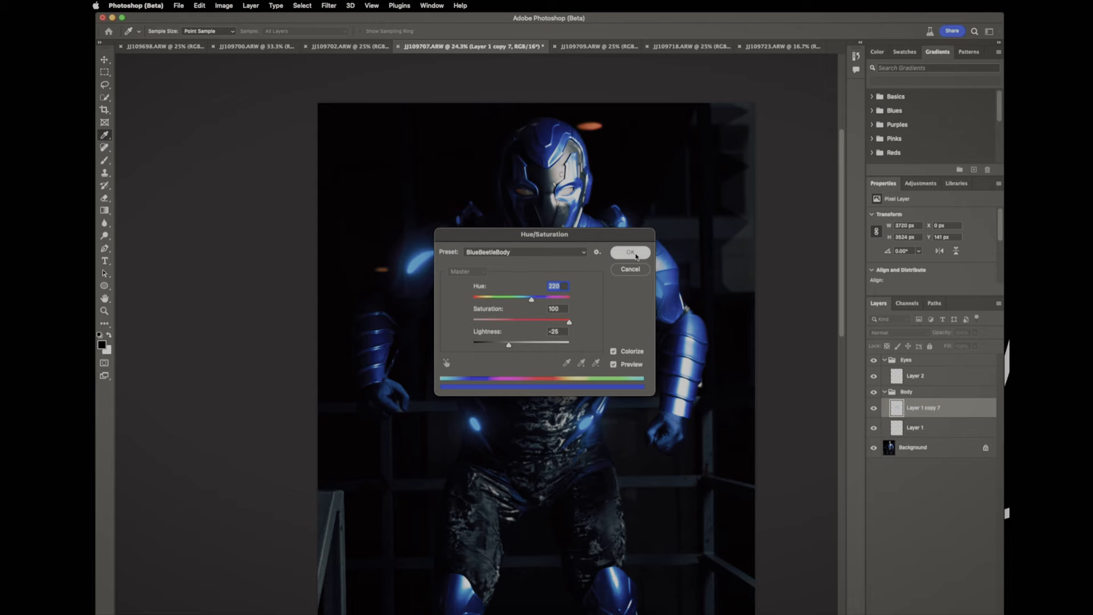
Confirm the blue Hue/Saturation colorize tint on the merged marking glow.
click(630, 252)
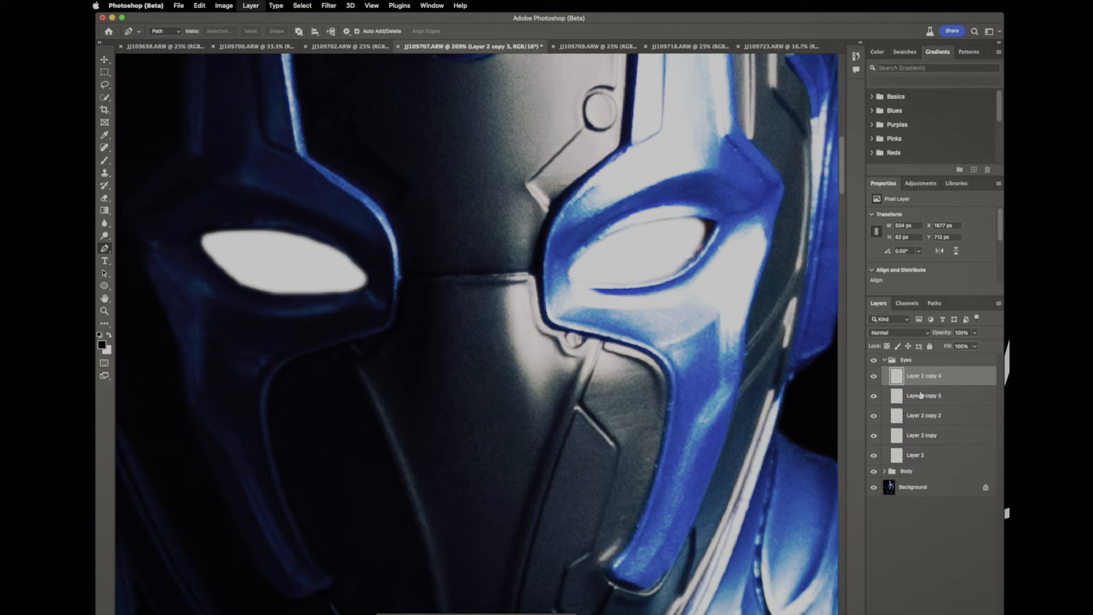
Duplicate the white eye layer Layer 2 up to Layer 2 copy 7.
click(328, 6)
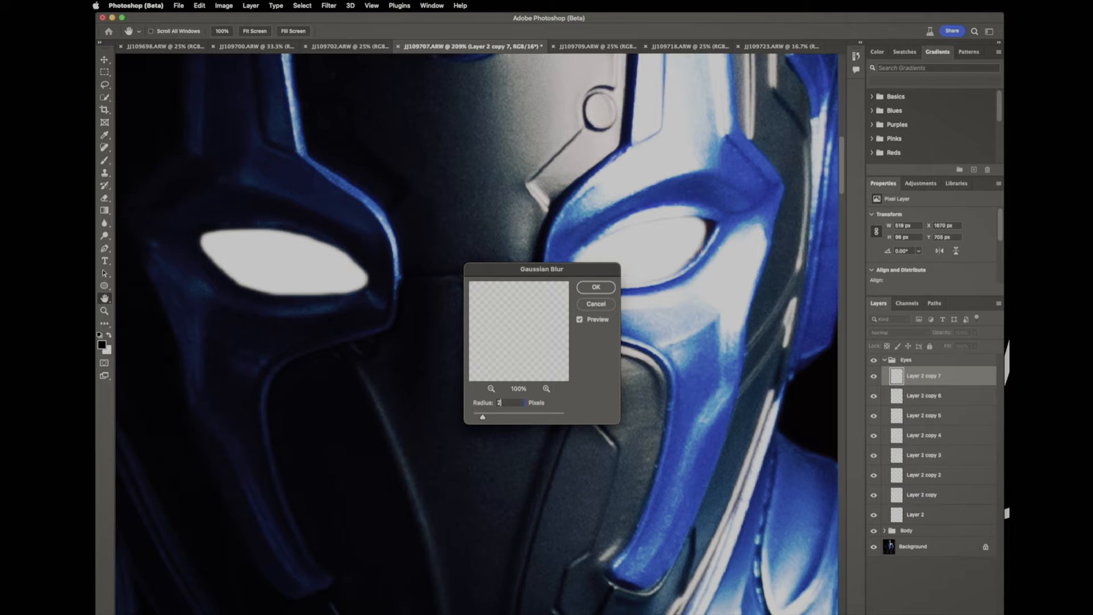
Blur the top eye copy and set the warm yellow eye glow to Screen blending.
click(931, 514)
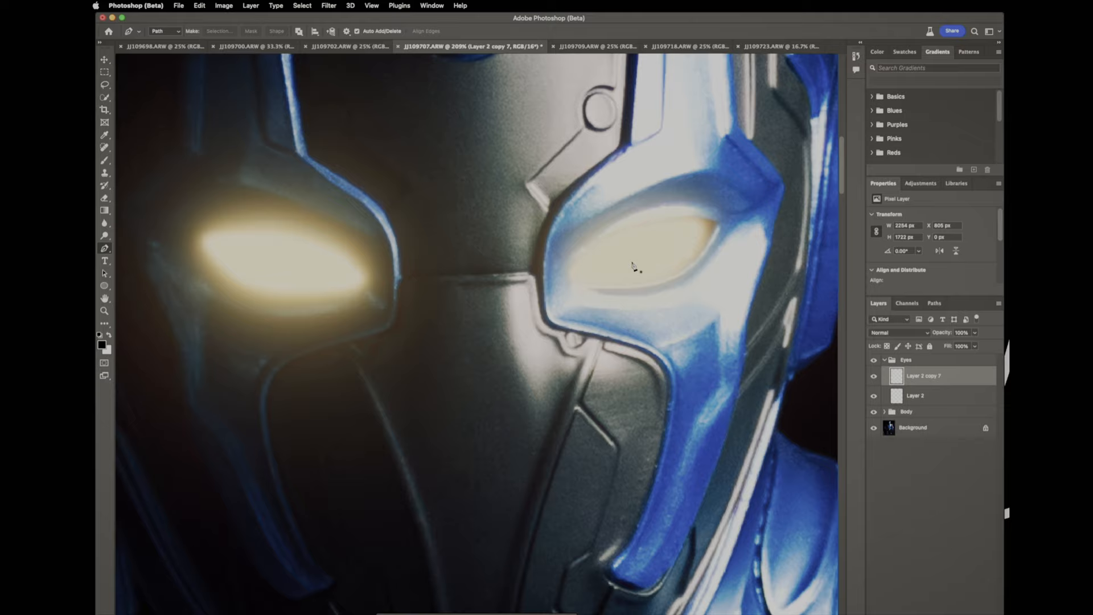
click(899, 332)
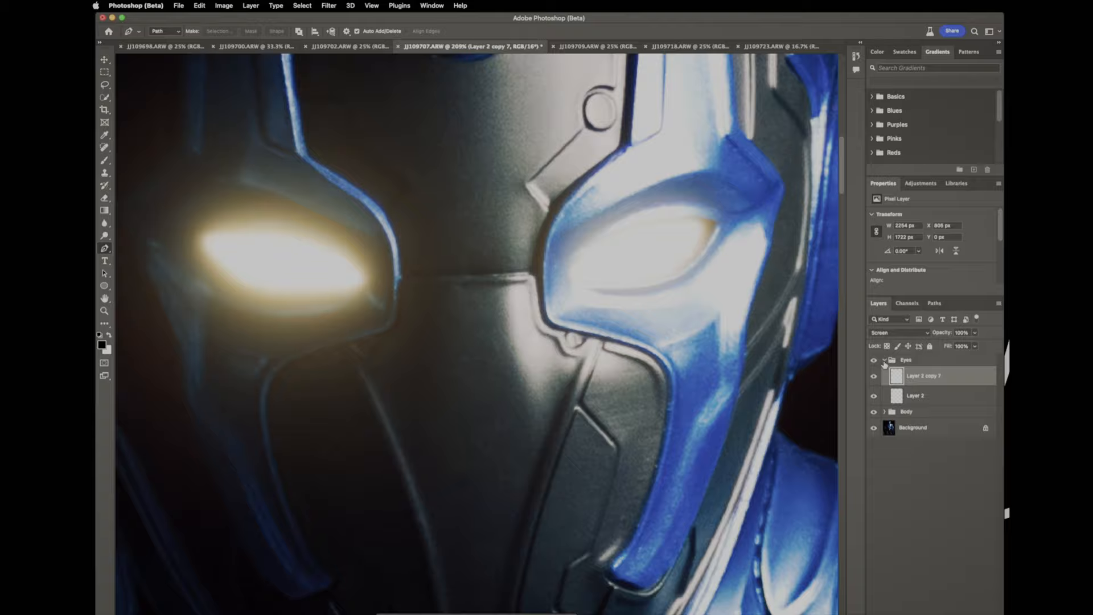